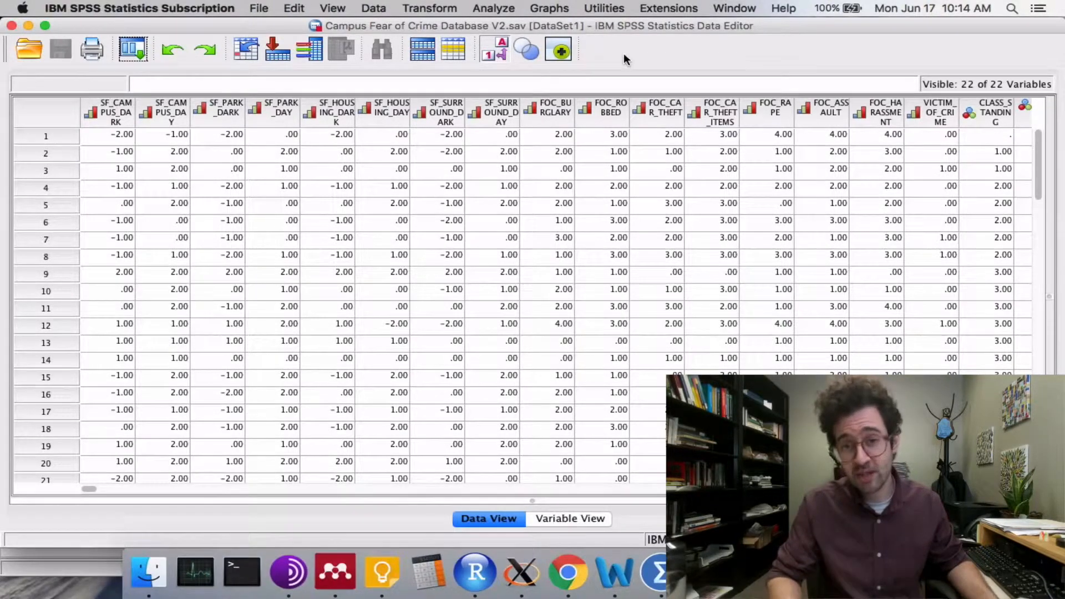
Open the Analyze menu to reach Descriptive Statistics > Explore
click(493, 9)
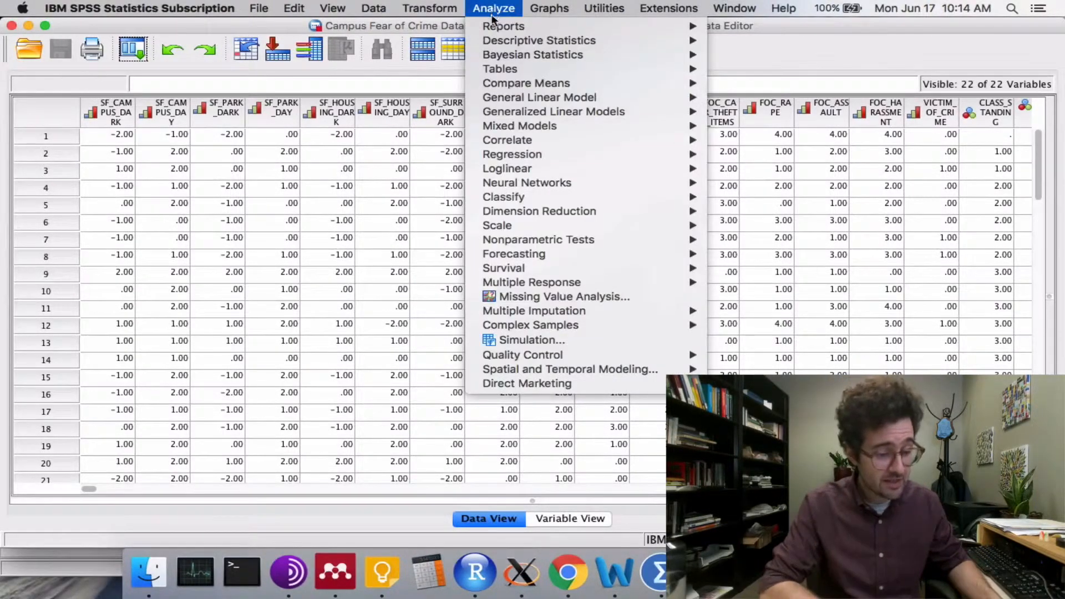
mouse_move(539, 40)
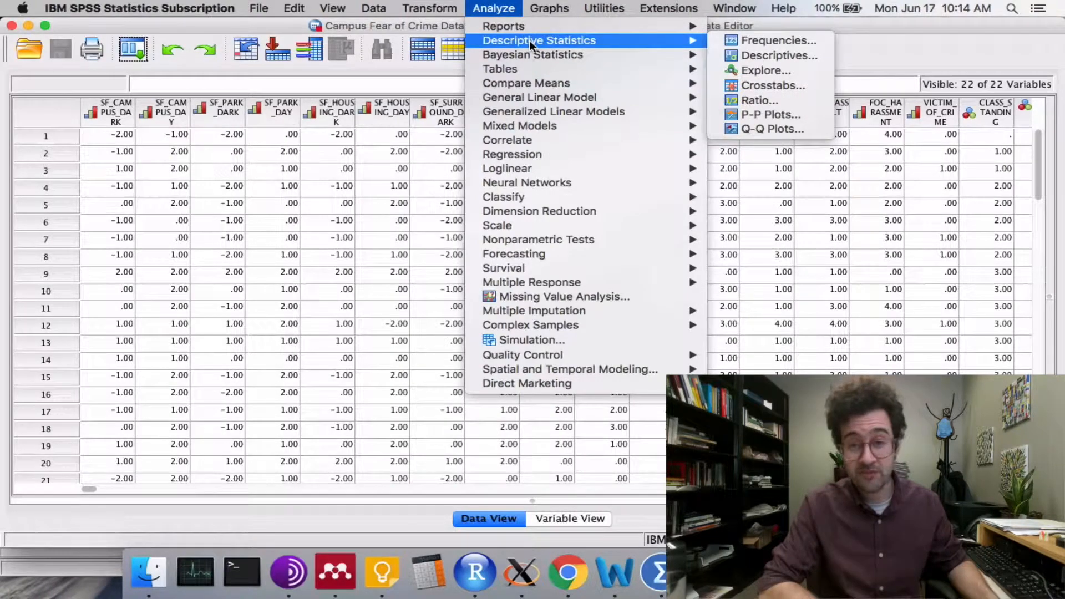
mouse_move(766, 70)
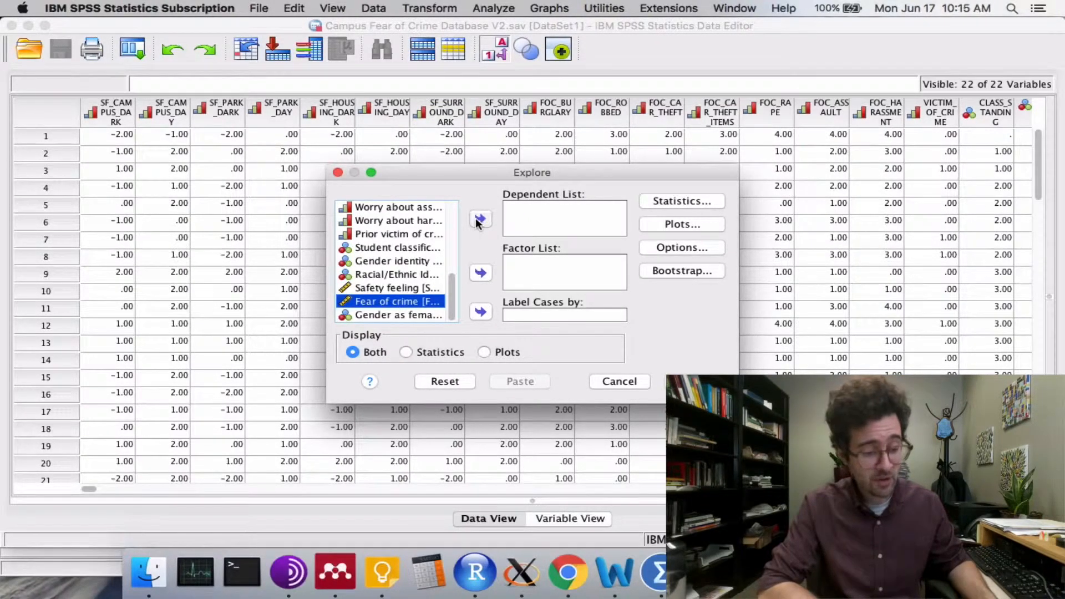
Move Fear of crime into the Explore Dependent List
click(480, 219)
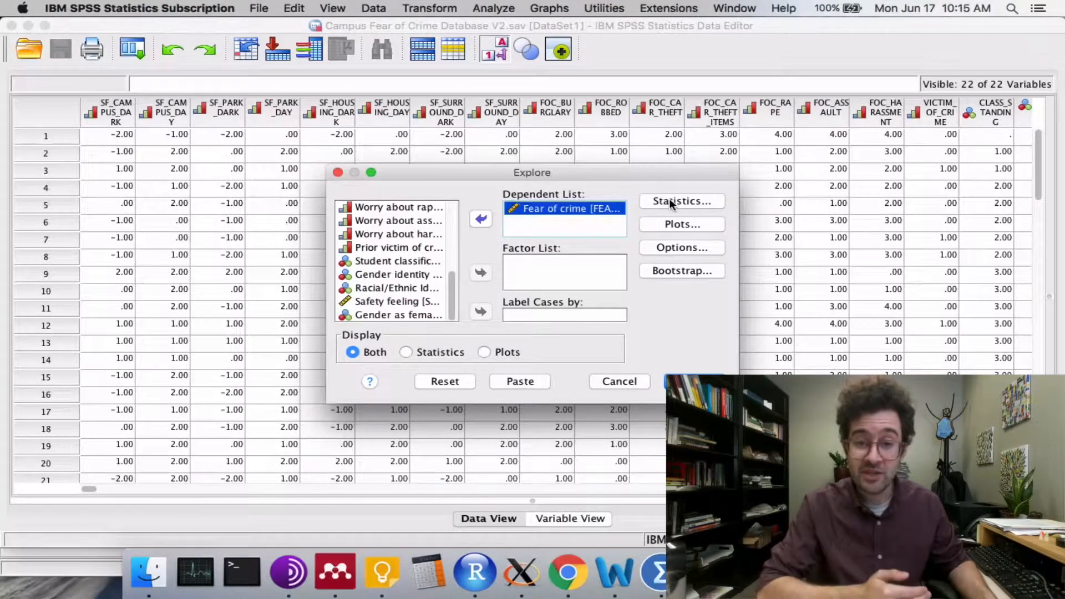
Set the Explore confidence interval for the mean to 95% and run the analysis
click(680, 201)
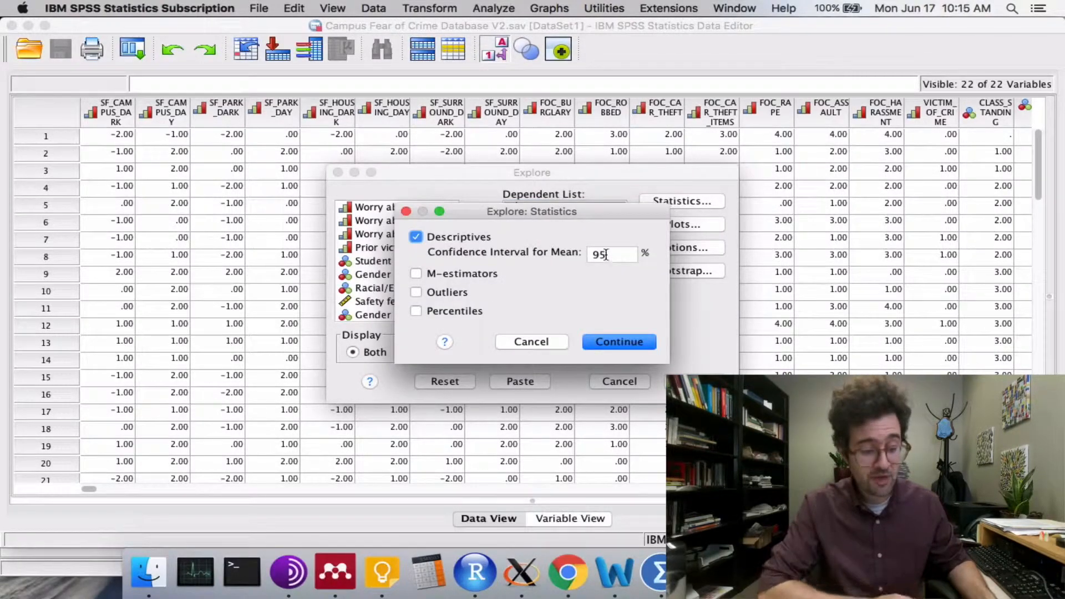
key(backspace)
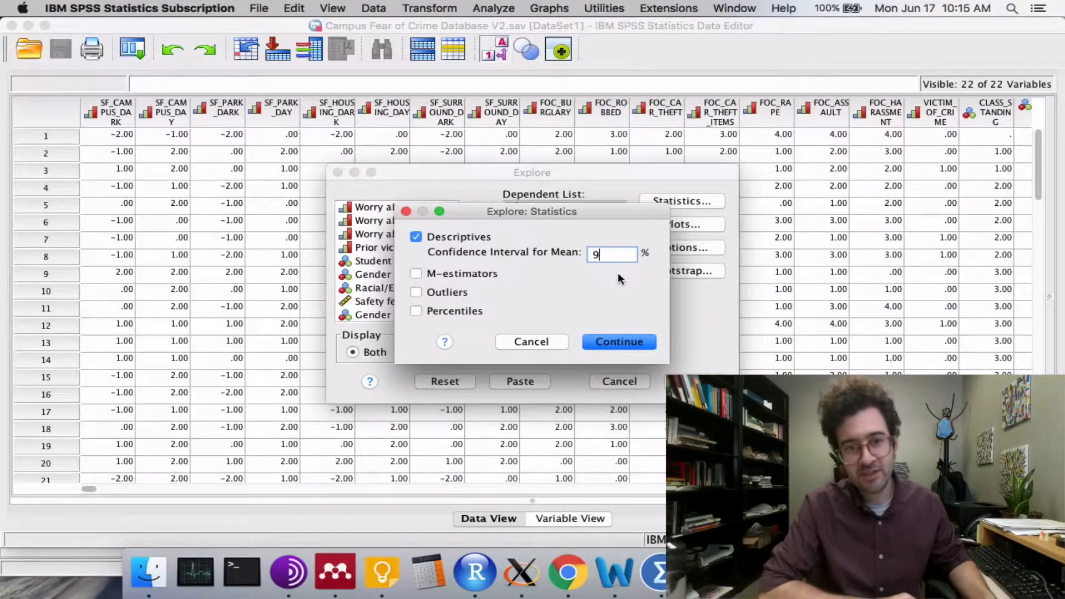
text(5)
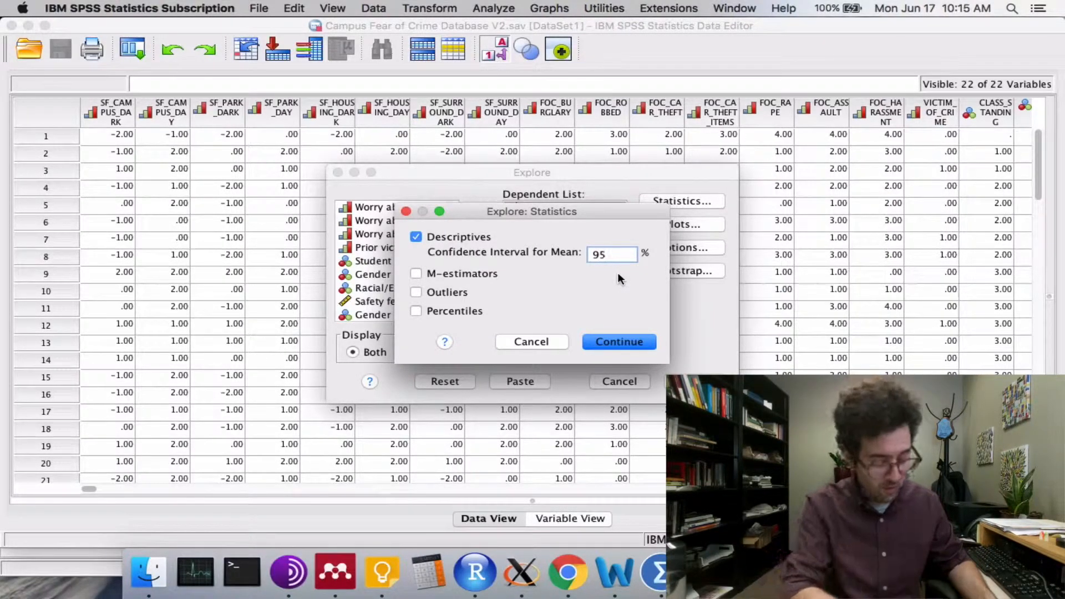
mouse_move(578, 270)
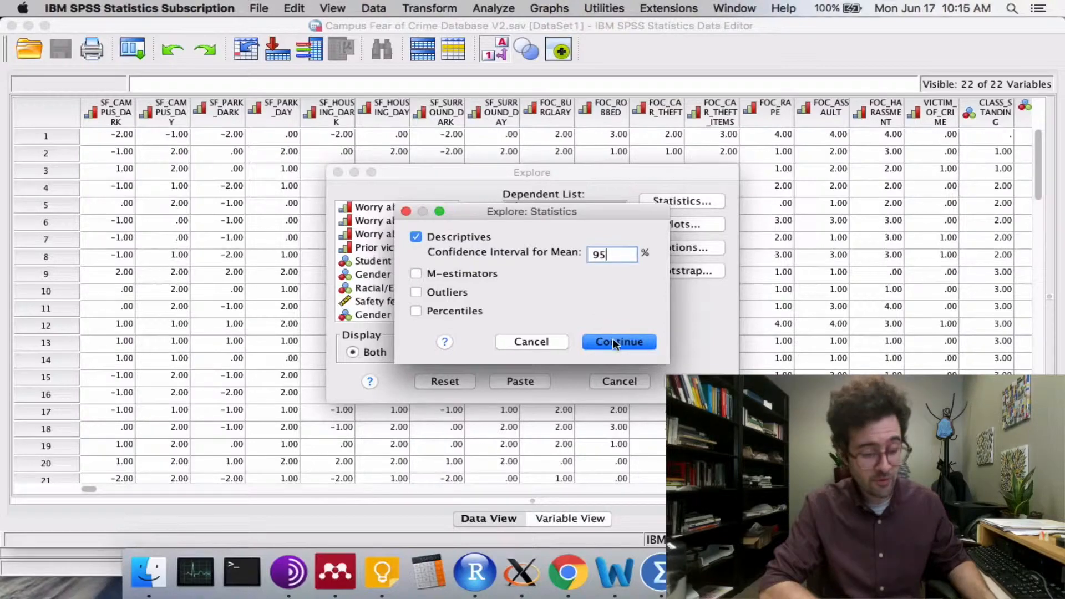
click(618, 341)
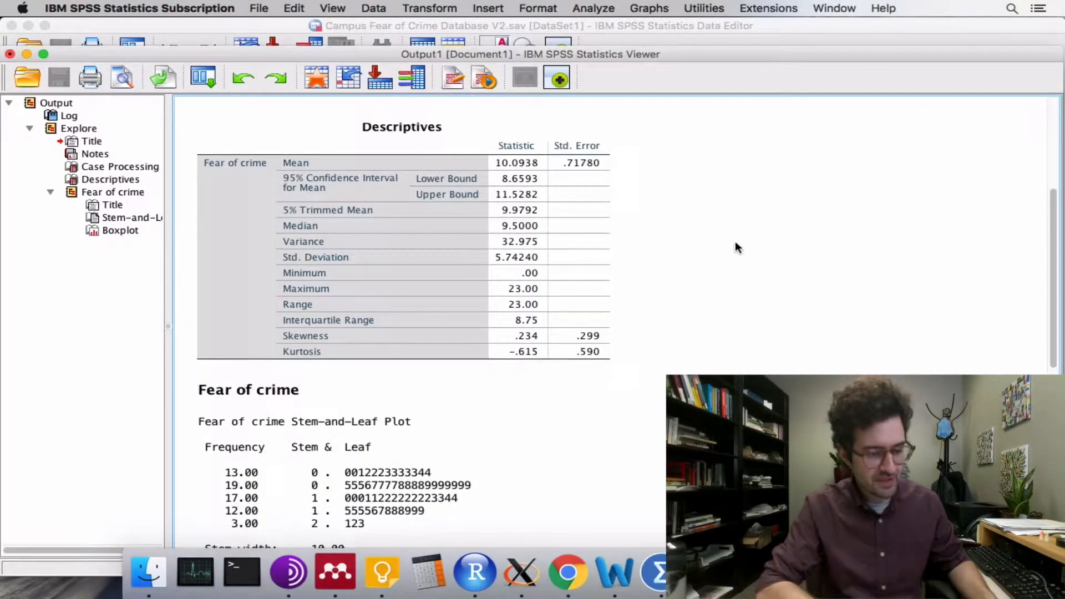
Select the Descriptives table showing mean 10.09 with 95% interval 8.66 to 11.53
click(333, 197)
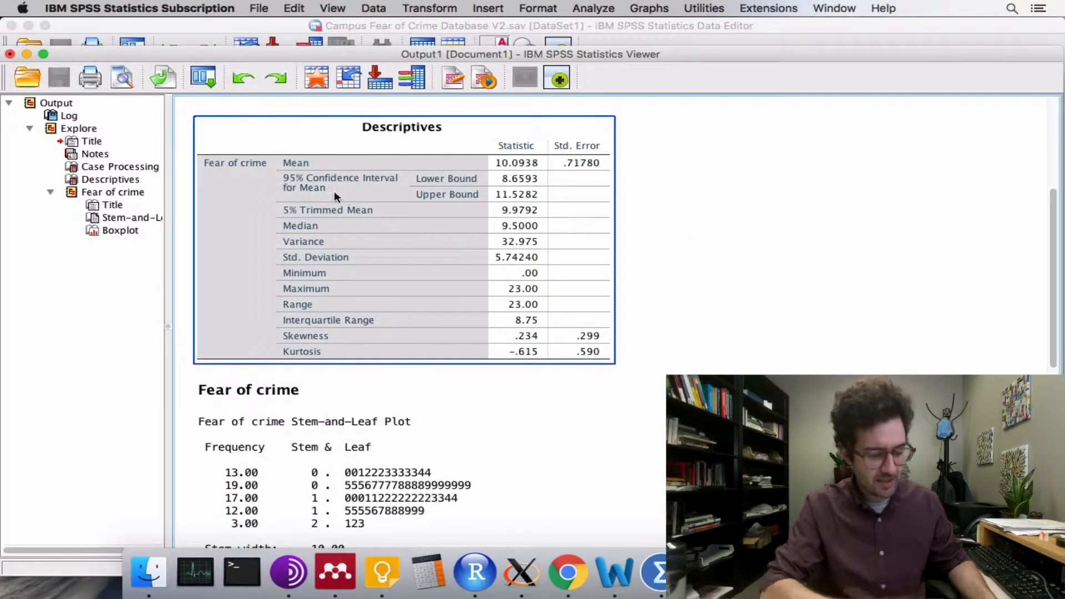
mouse_move(292, 190)
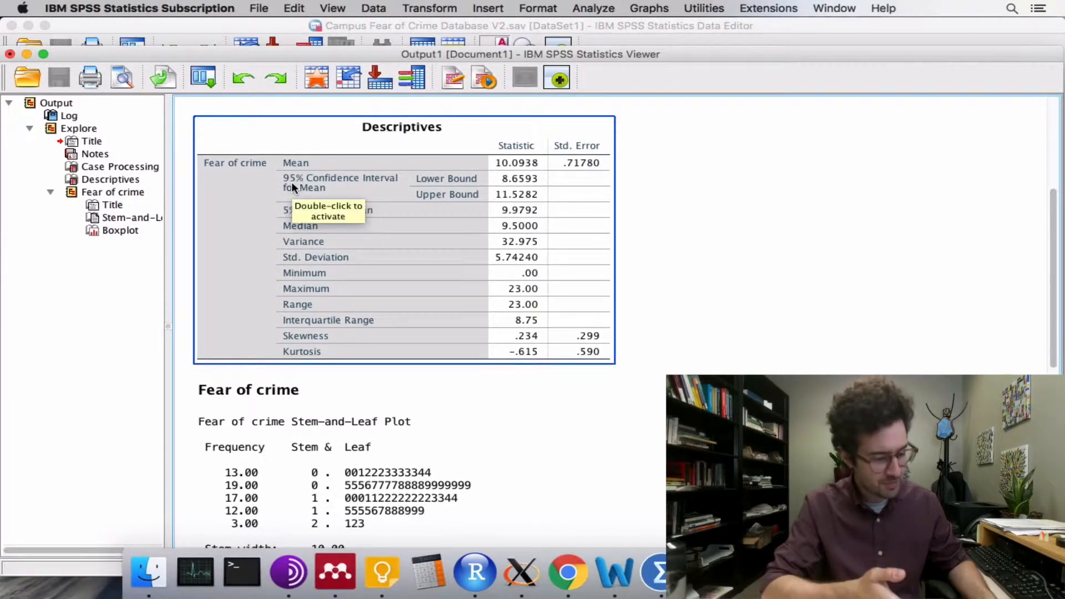